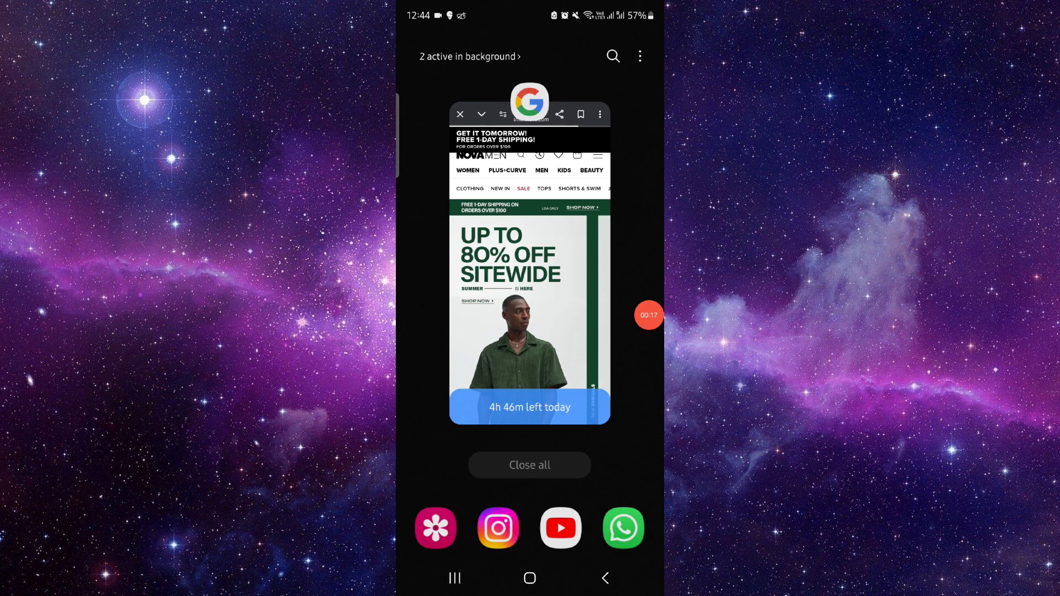
Step: Reopen the Fashion Nova men's page full screen from the recent apps overview
{"action": "left_click", "coordinate": [529, 315]}
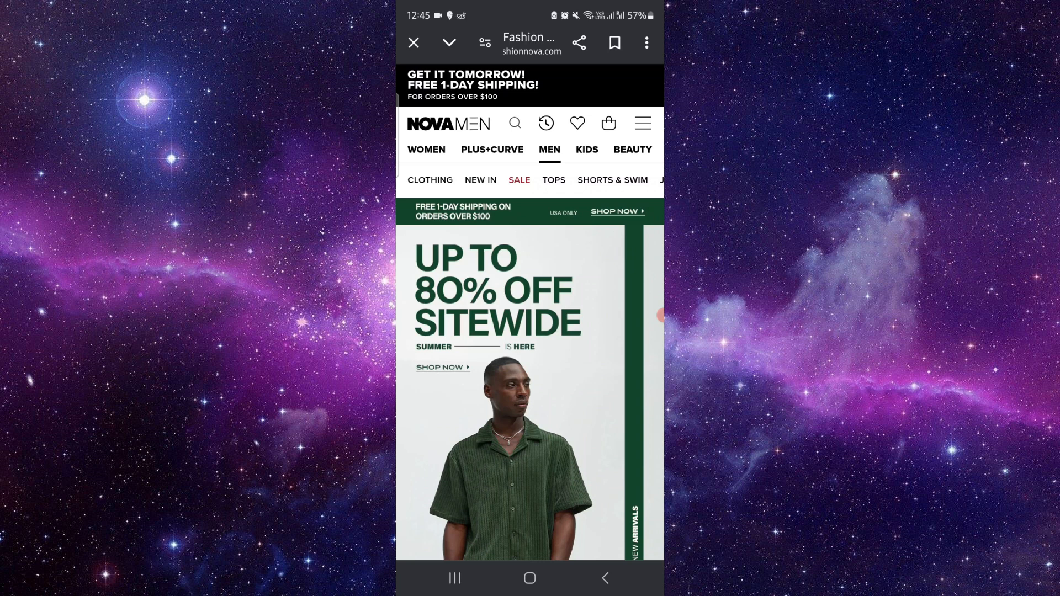
Step: Scroll the men's homepage down past the 80% off banner to the denim Buy One, Get One Free offer
{"action": "left_click", "coordinate": [641, 122]}
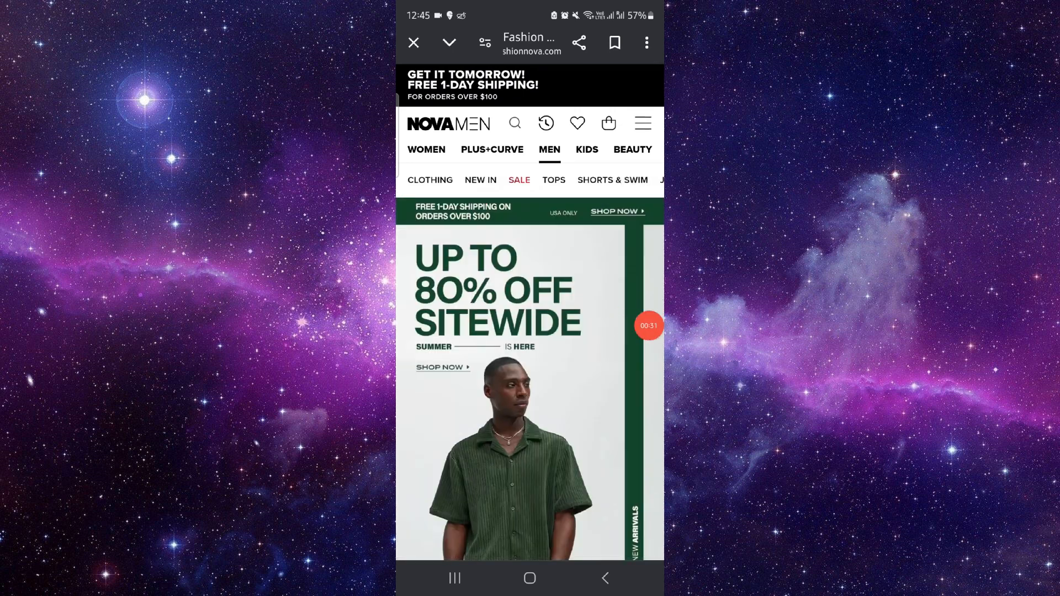
{"action": "scroll", "scroll_direction": "down", "scroll_amount": 3}
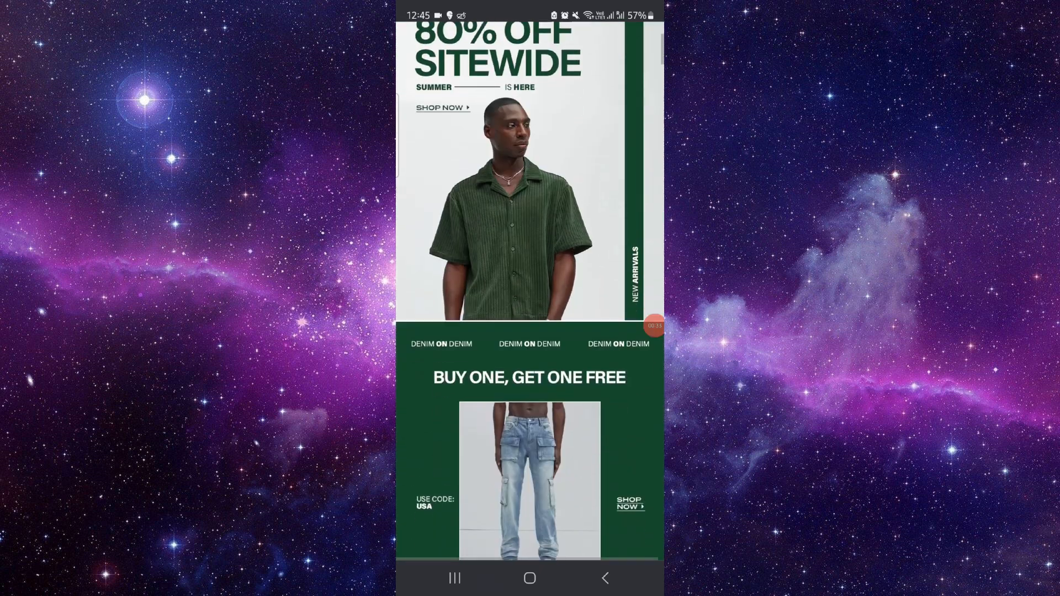